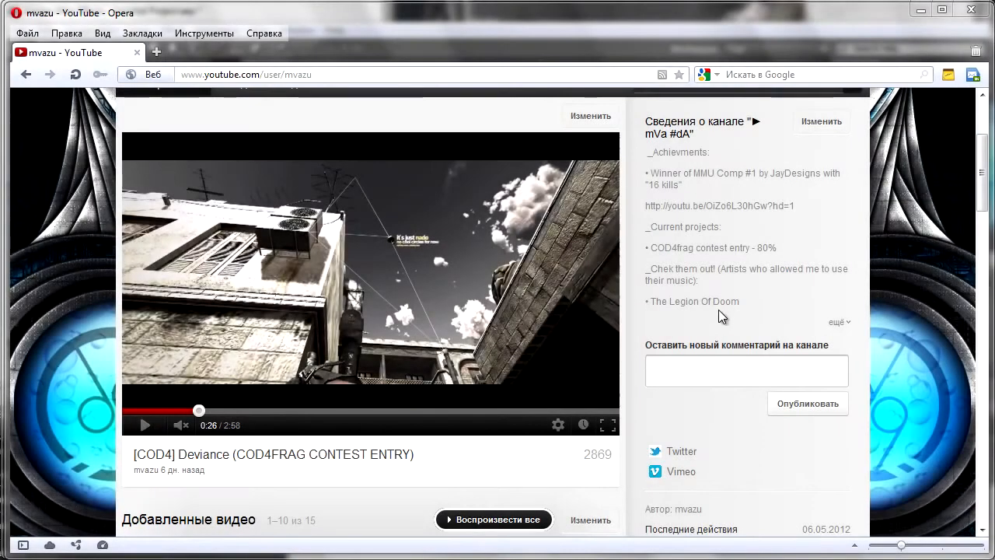
mouse_move(705, 305)
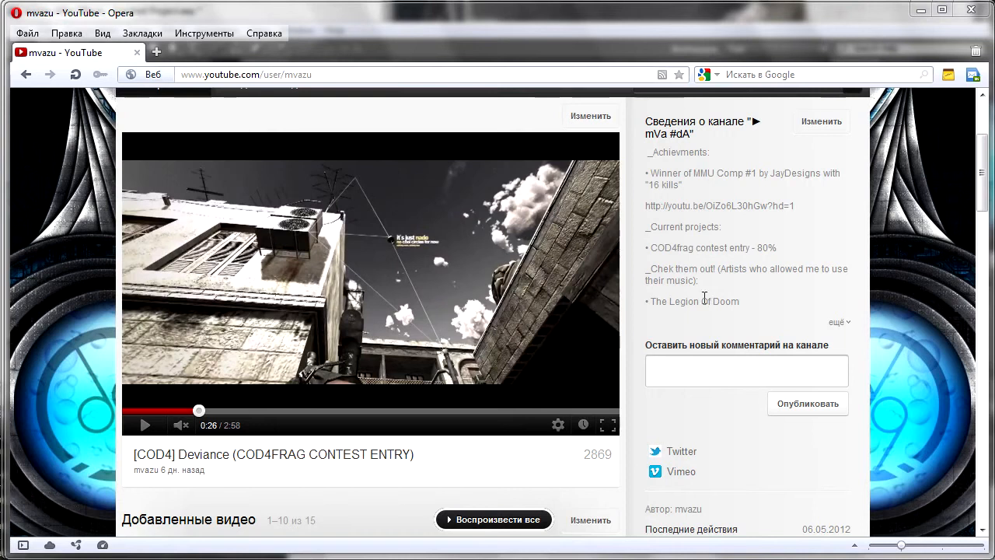
mouse_move(350, 241)
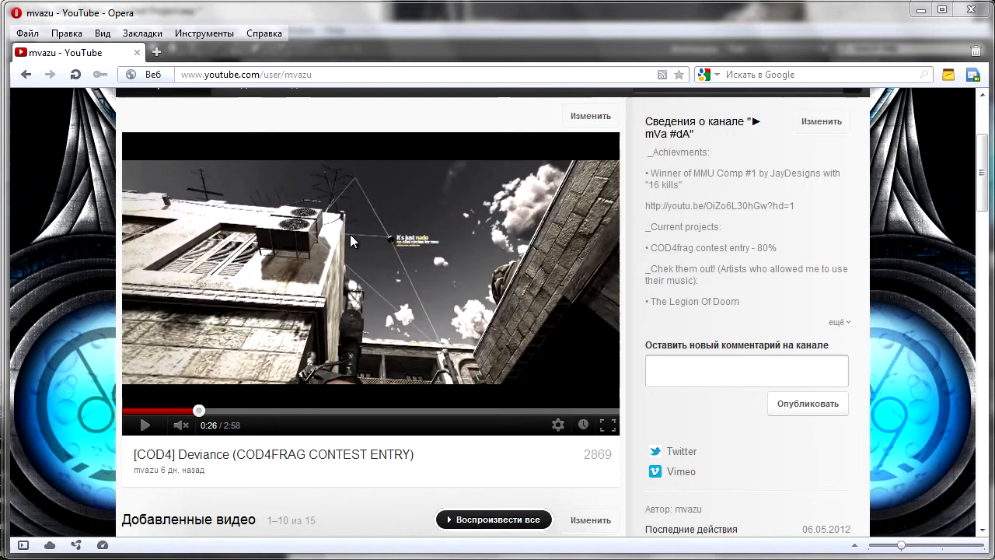
right_click(350, 241)
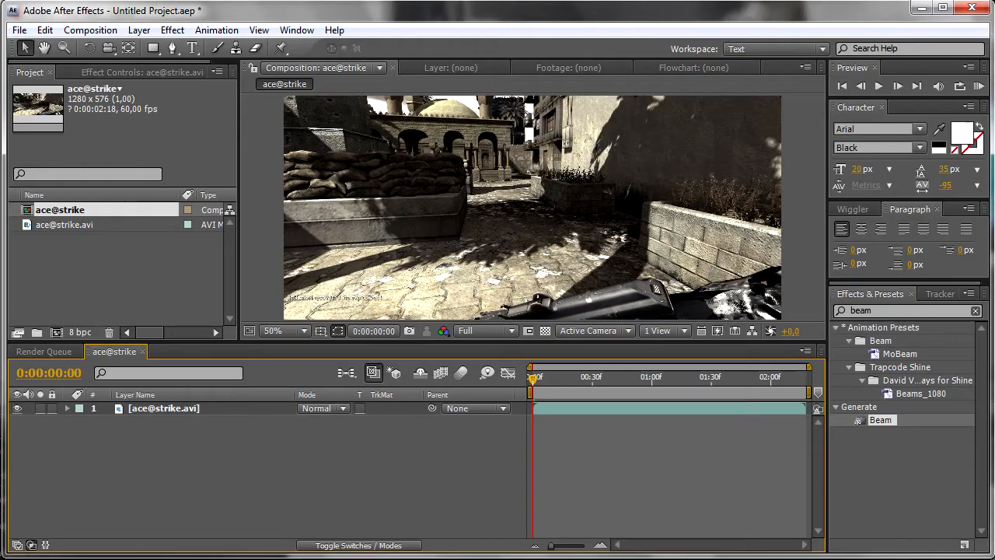
mouse_move(538, 381)
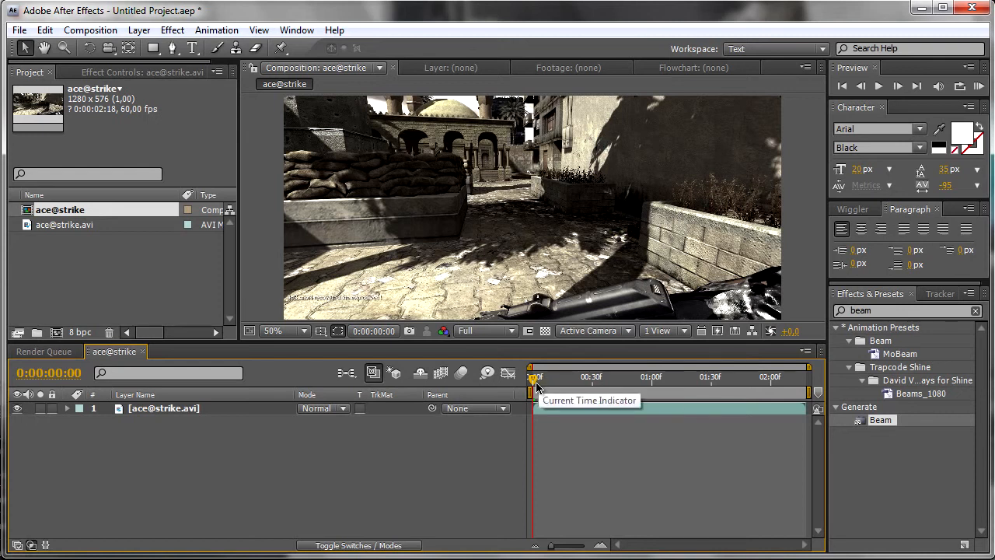
left_click_drag(532, 377, 766, 377)
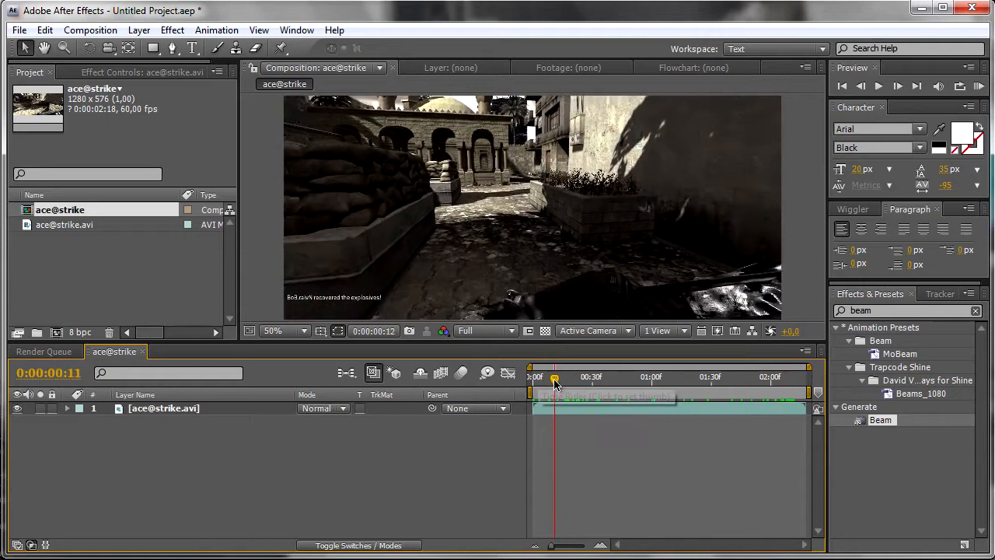
left_click_drag(554, 377, 741, 377)
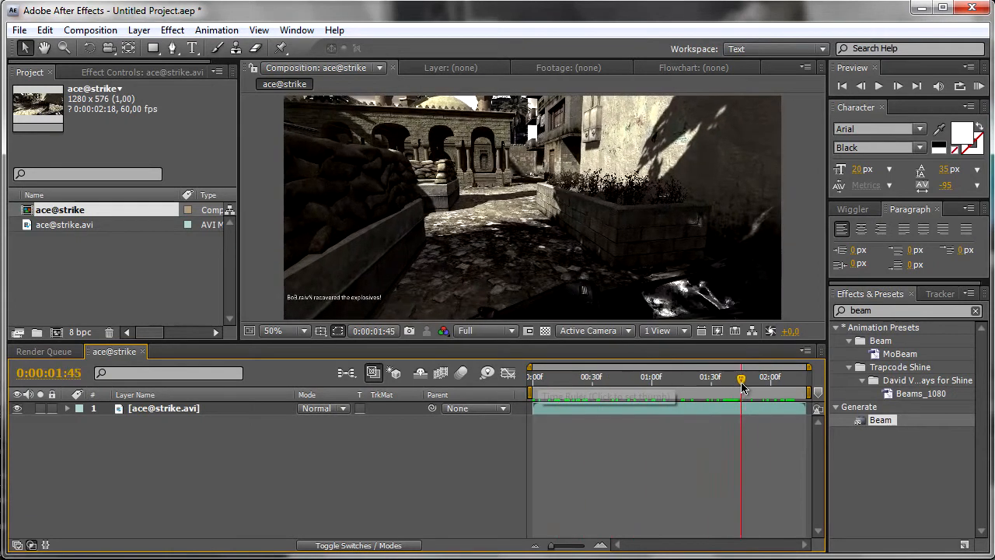
left_click_drag(741, 377, 622, 377)
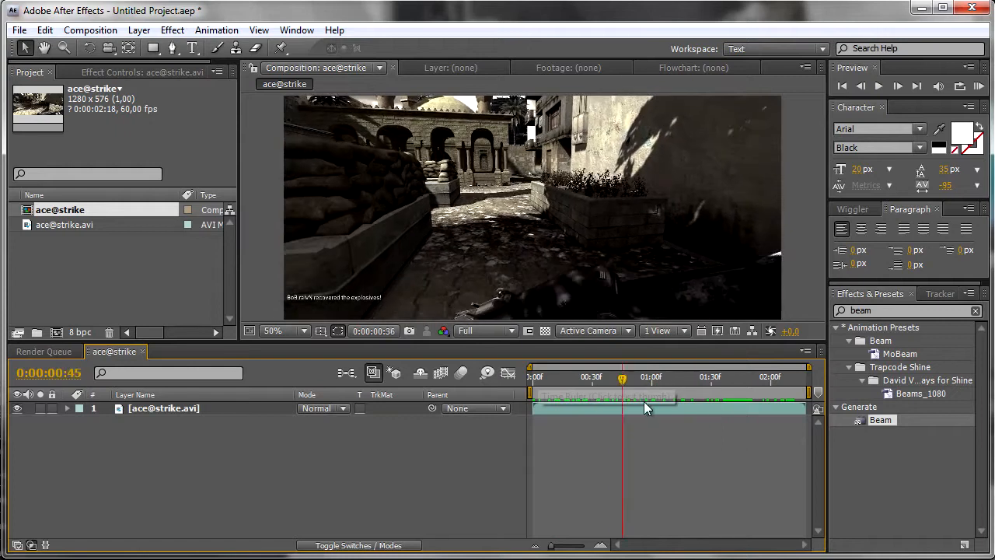
left_click(658, 377)
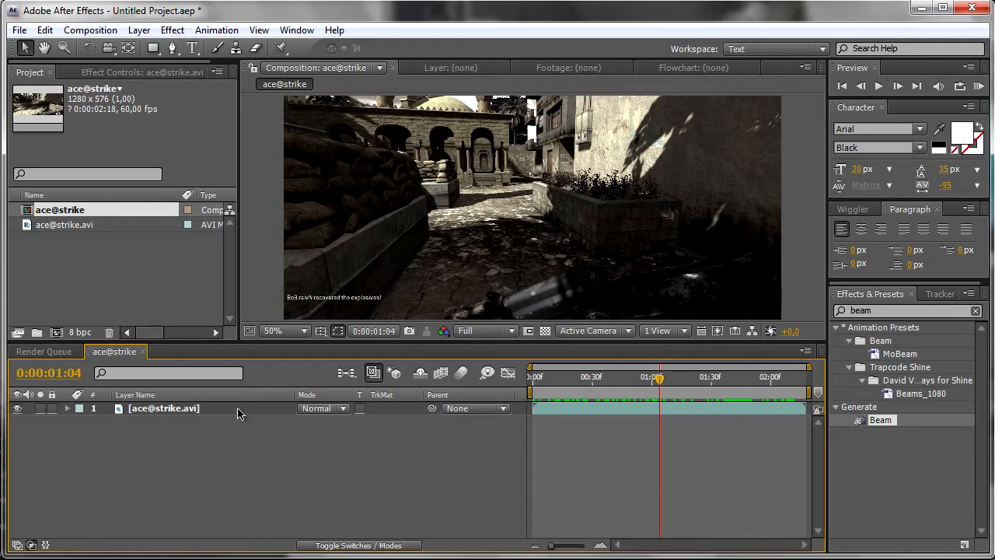
mouse_move(197, 412)
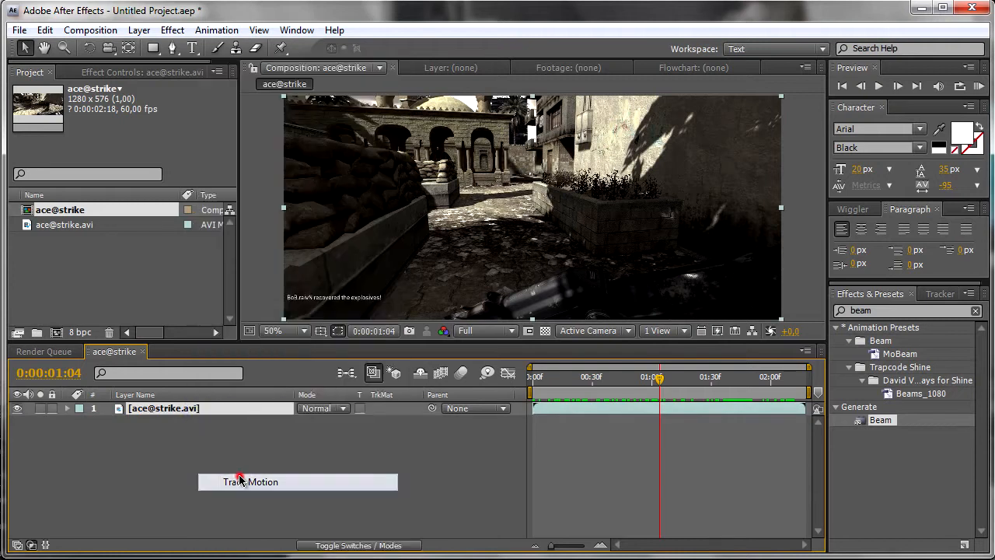
left_click(249, 481)
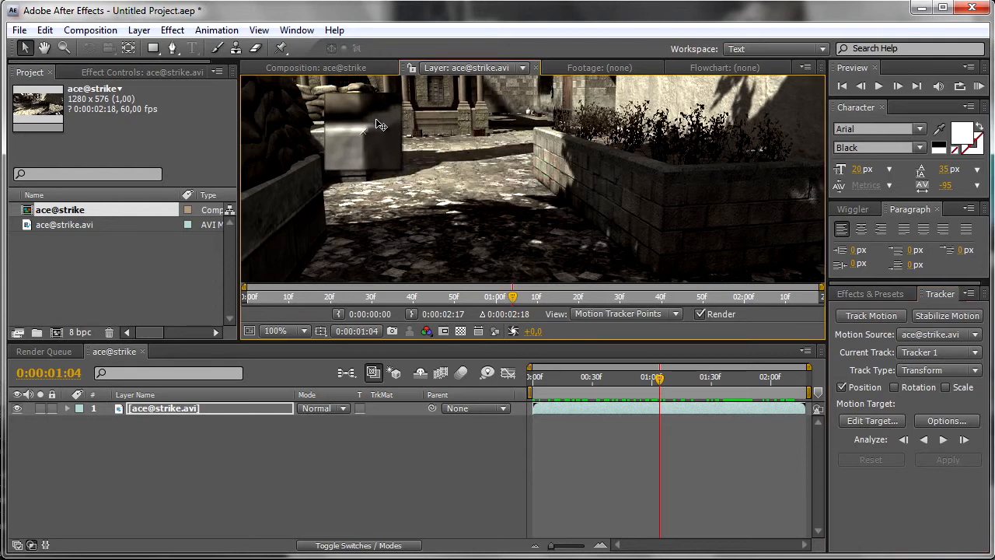
left_click(662, 381)
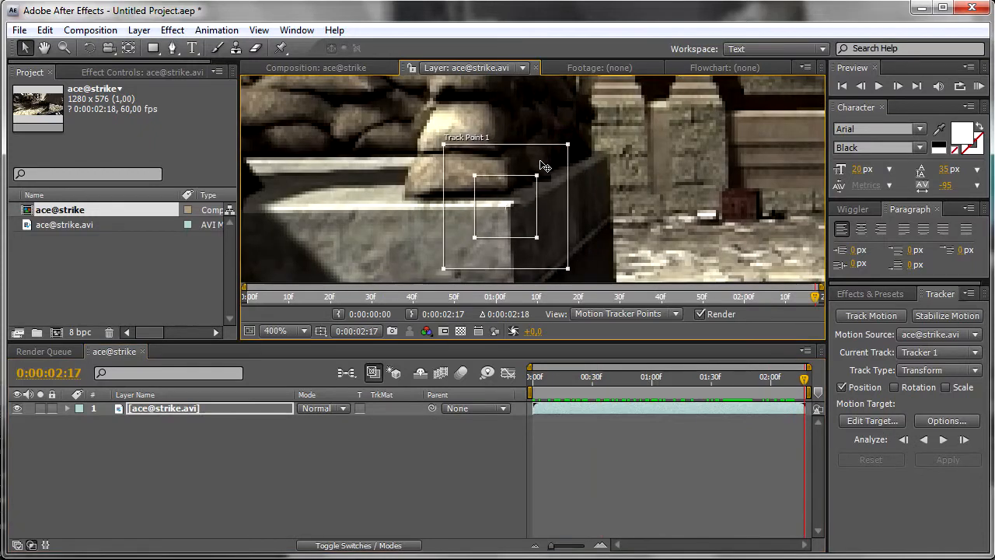
Analyze Track Point 1 backward through the clip, then zoom in to inspect the path
left_click(924, 439)
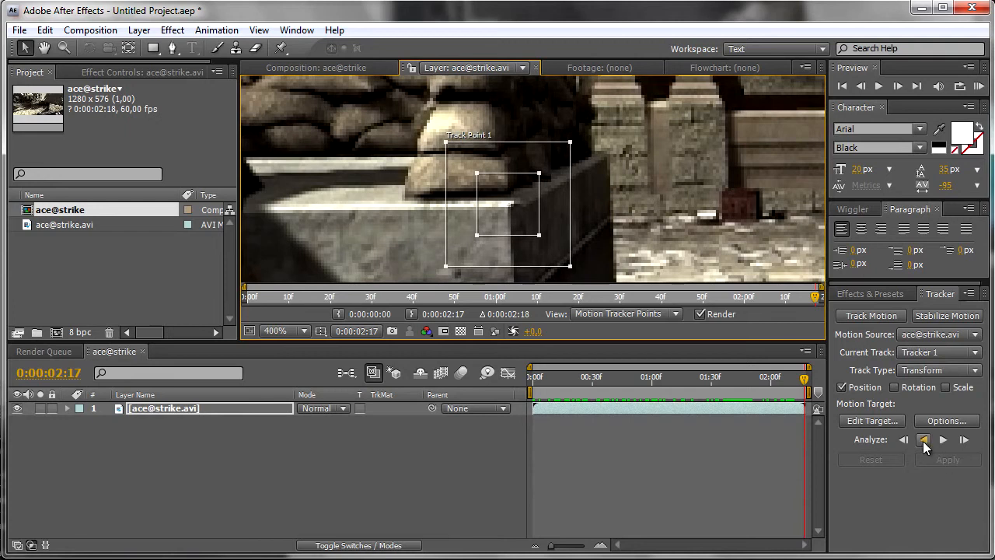
left_click(923, 439)
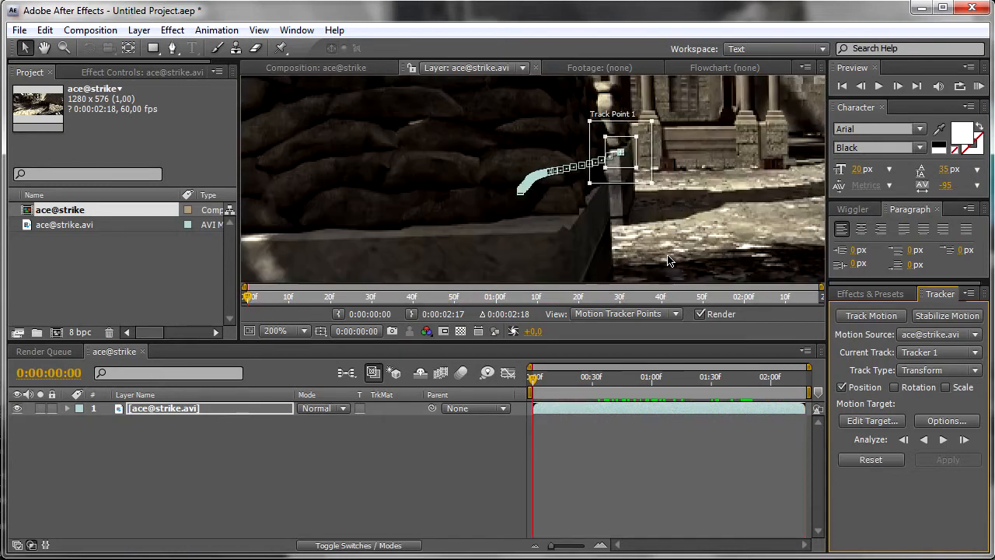
left_click(276, 331)
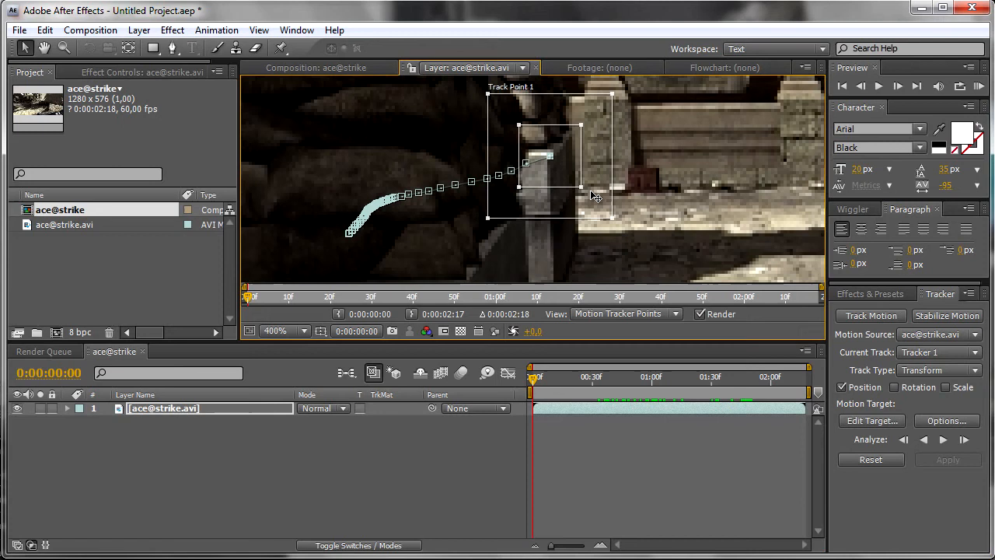
left_click(271, 330)
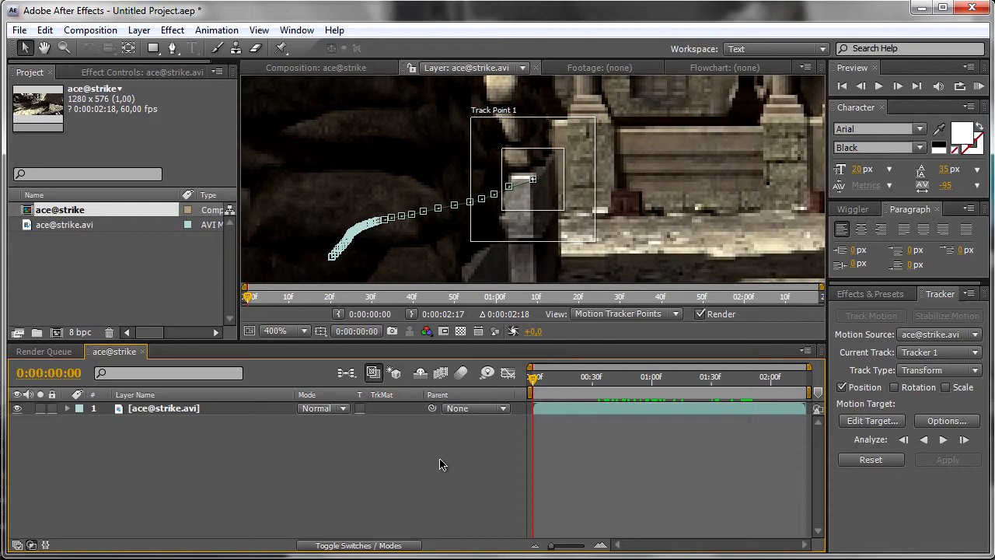
mouse_move(566, 298)
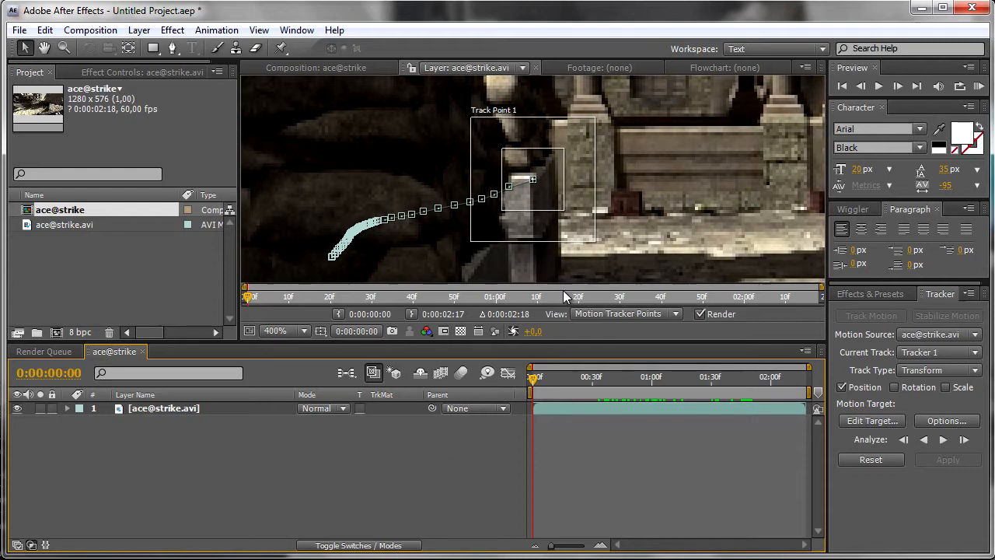
mouse_move(519, 390)
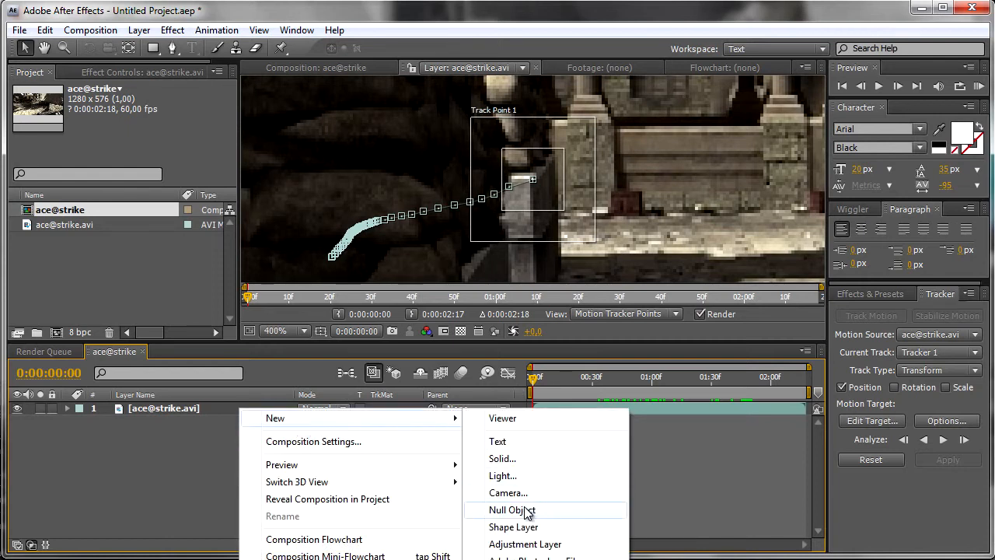
Add a Null 1 object and apply Track Point 1's X and Y motion to it
left_click(511, 509)
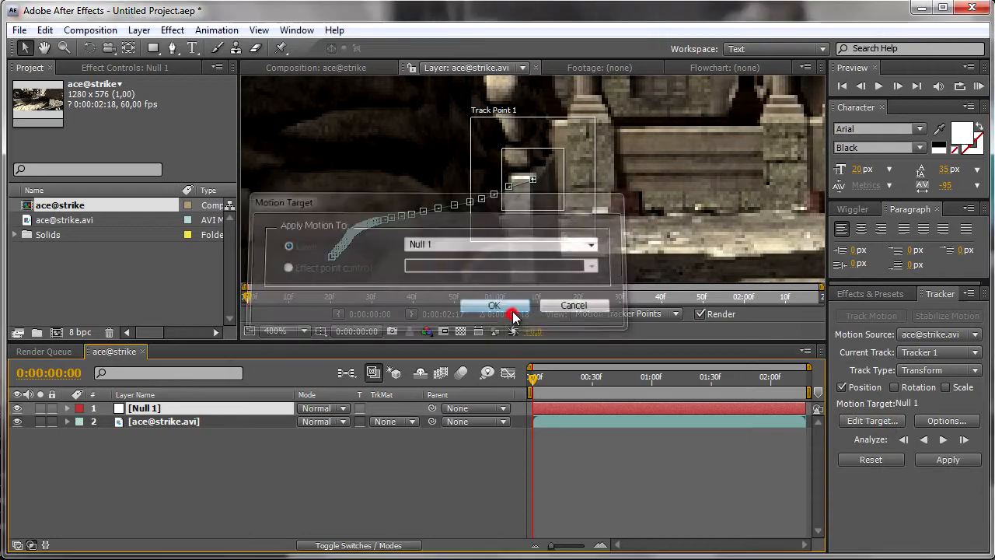
left_click(495, 305)
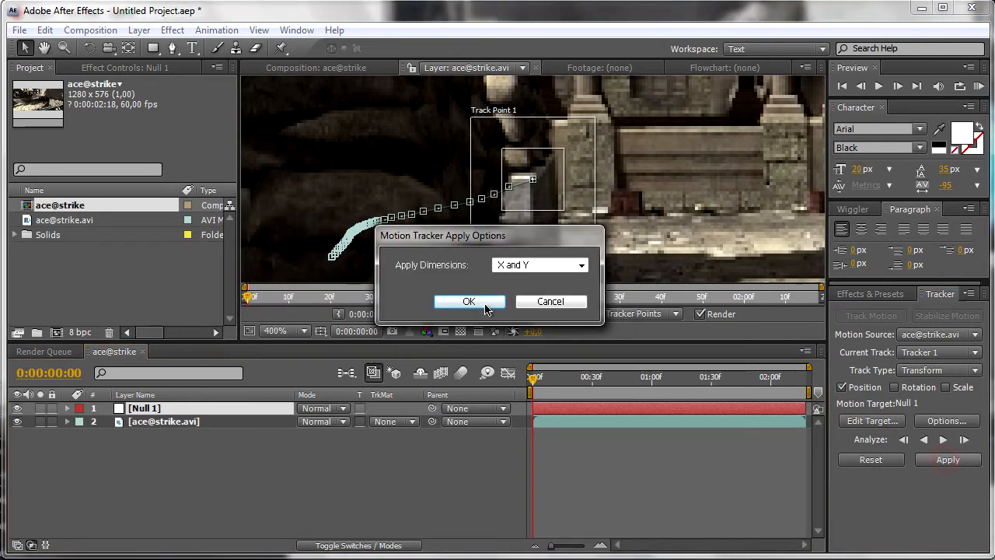
left_click(469, 301)
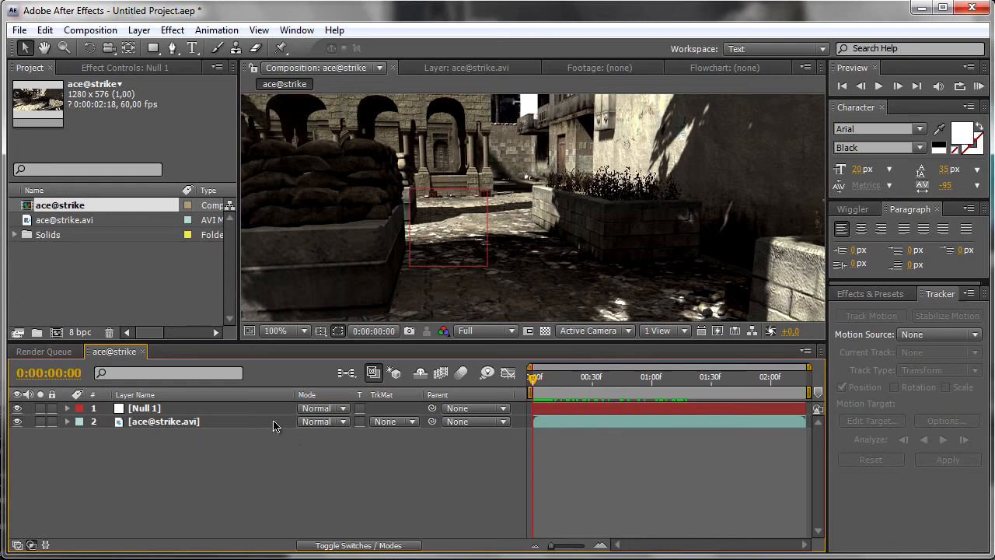
mouse_move(274, 426)
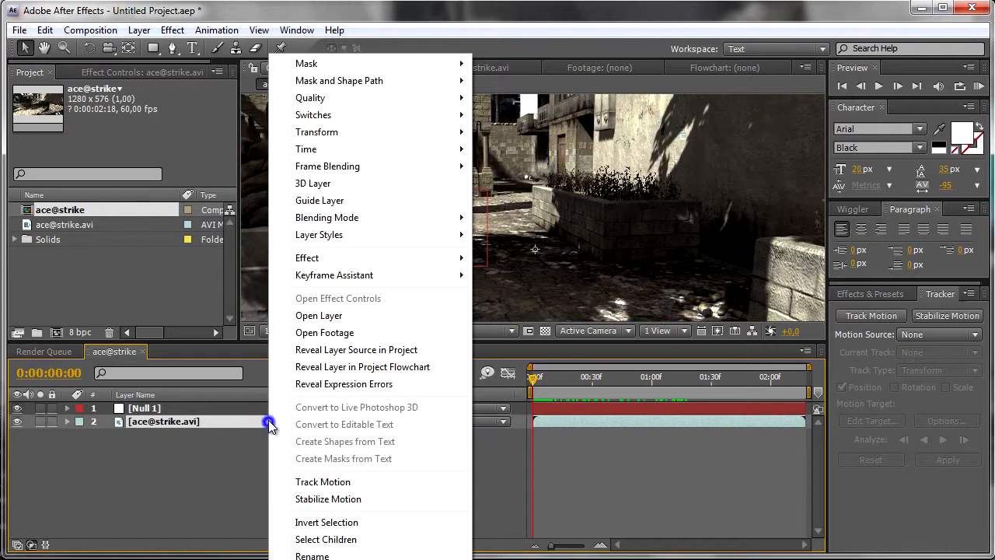
left_click(322, 481)
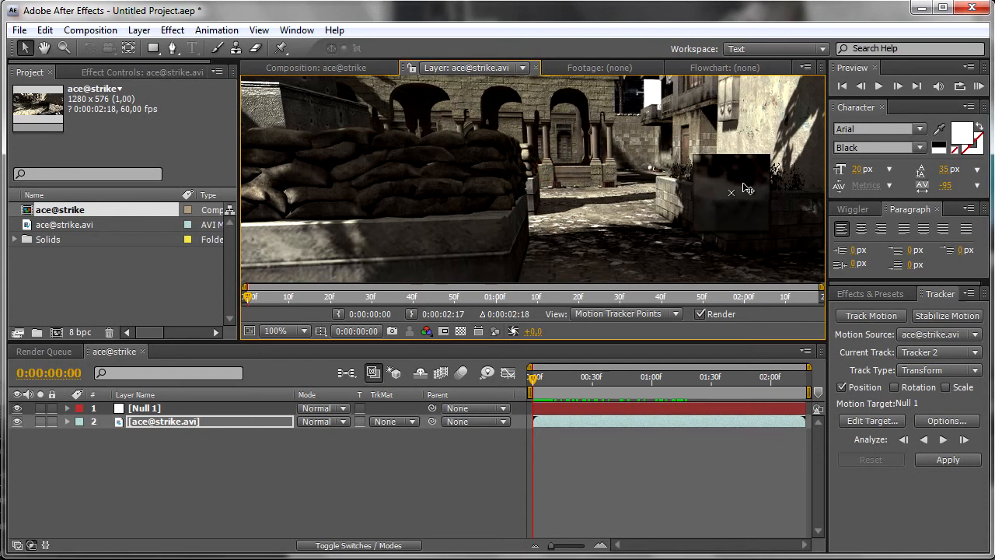
Place Tracker 2's point on the planter wall edge and track it backward
left_click(752, 377)
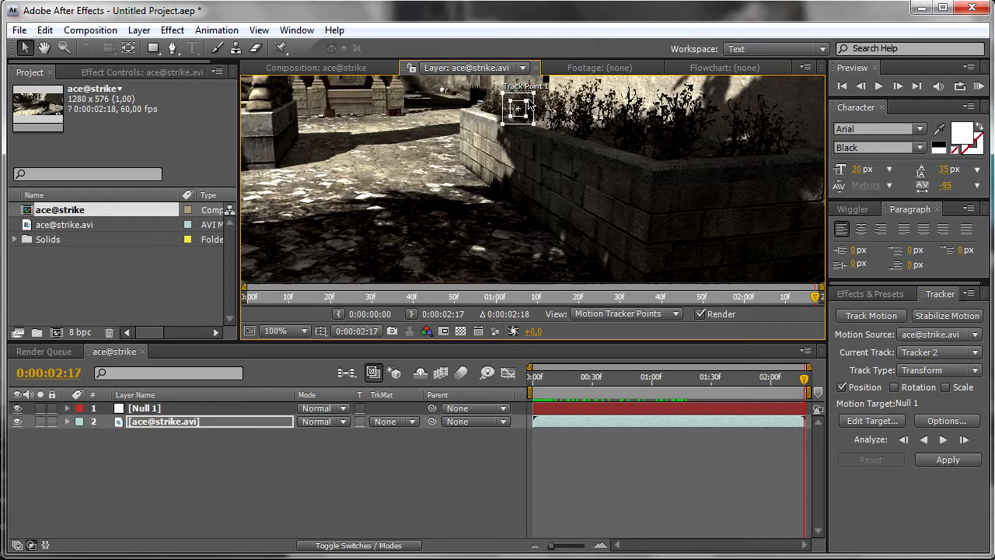
left_click_drag(517, 109, 653, 167)
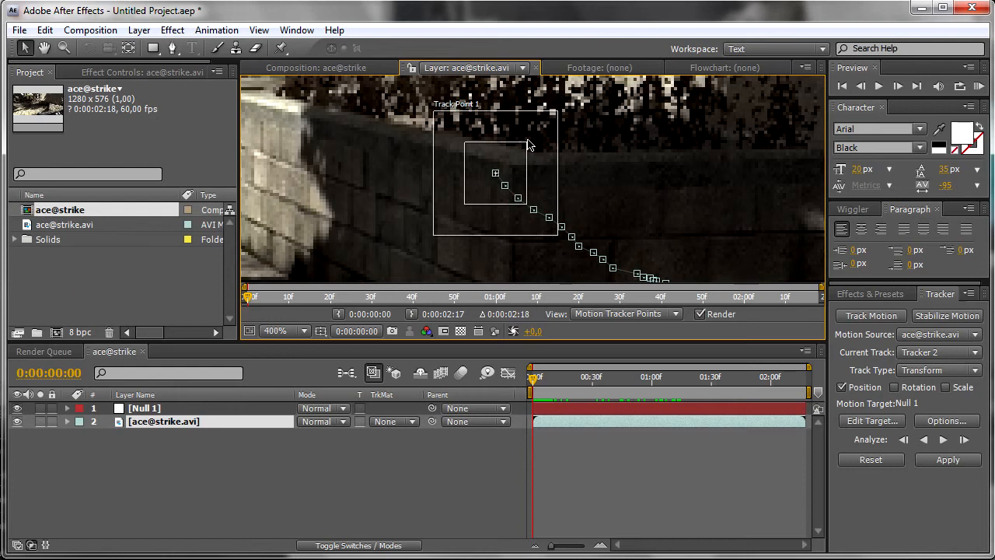
mouse_move(542, 247)
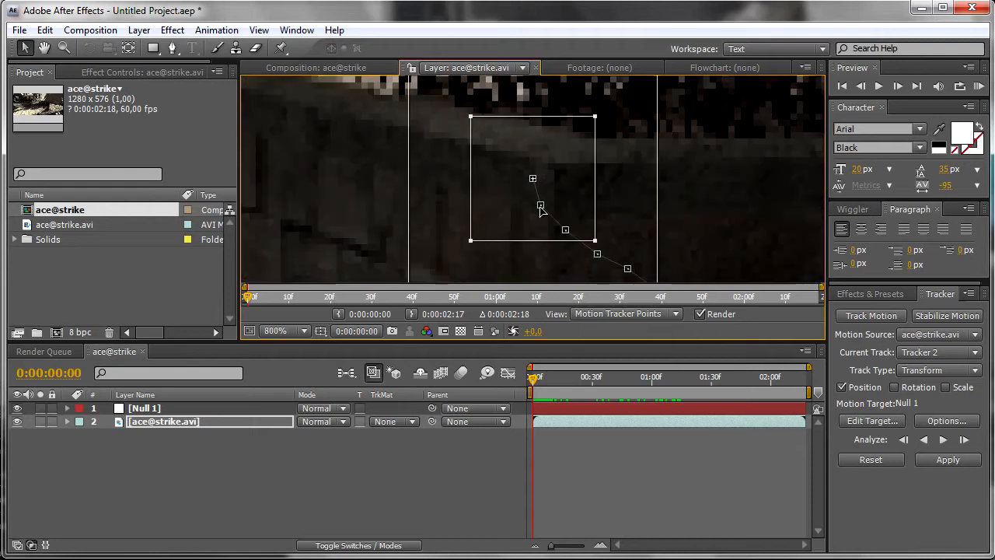
right_click(256, 459)
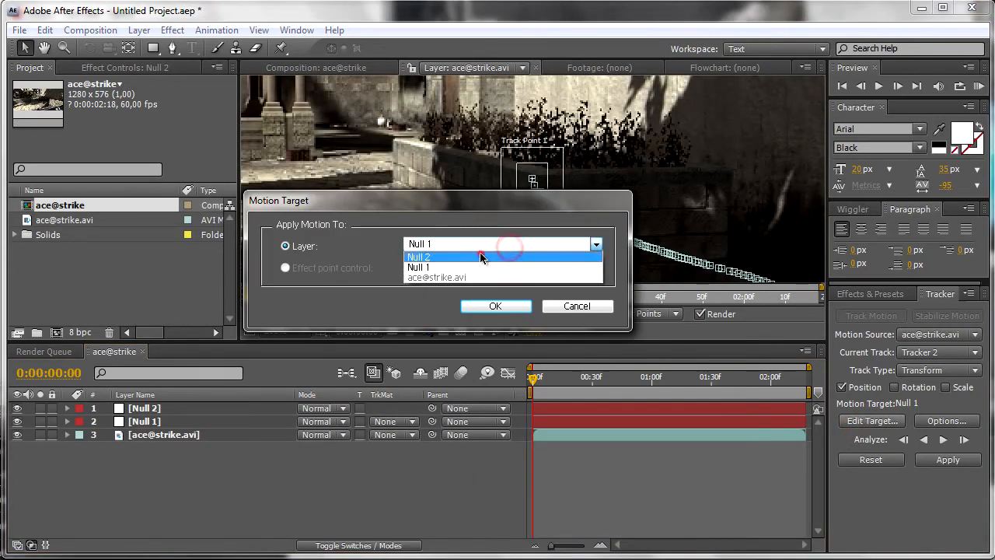
Apply Tracker 2's motion to Null 2 and scrub the timeline to verify both tracks
left_click(418, 257)
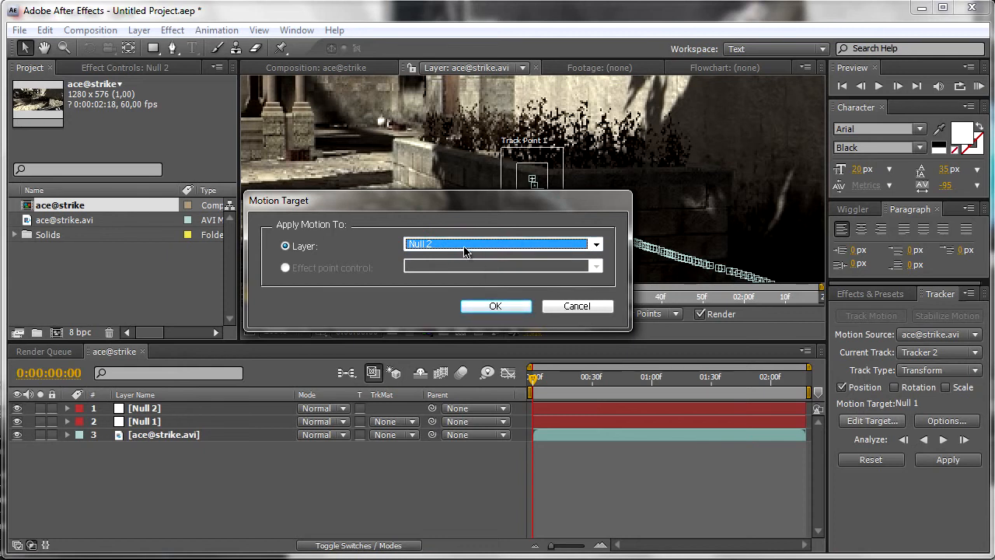
left_click(495, 305)
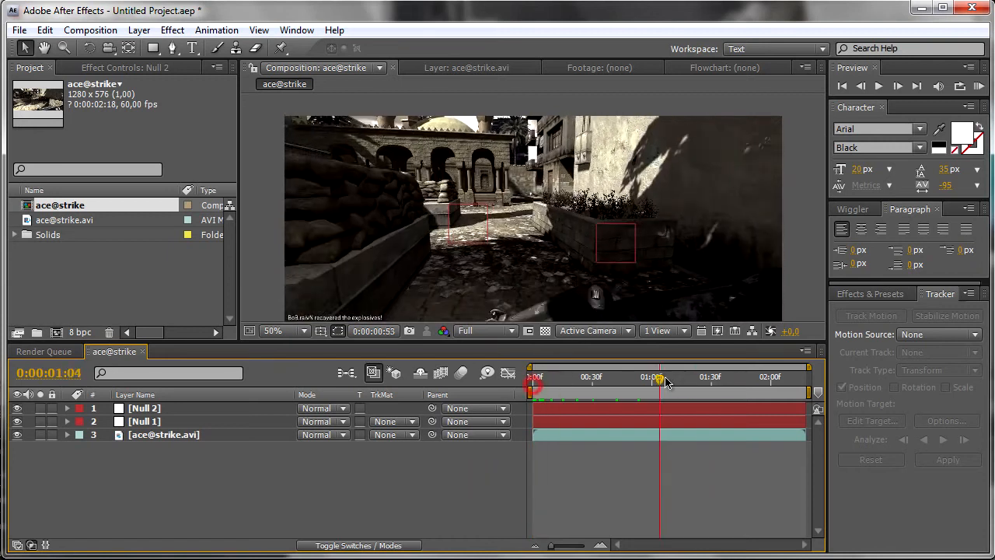
left_click_drag(658, 377, 668, 377)
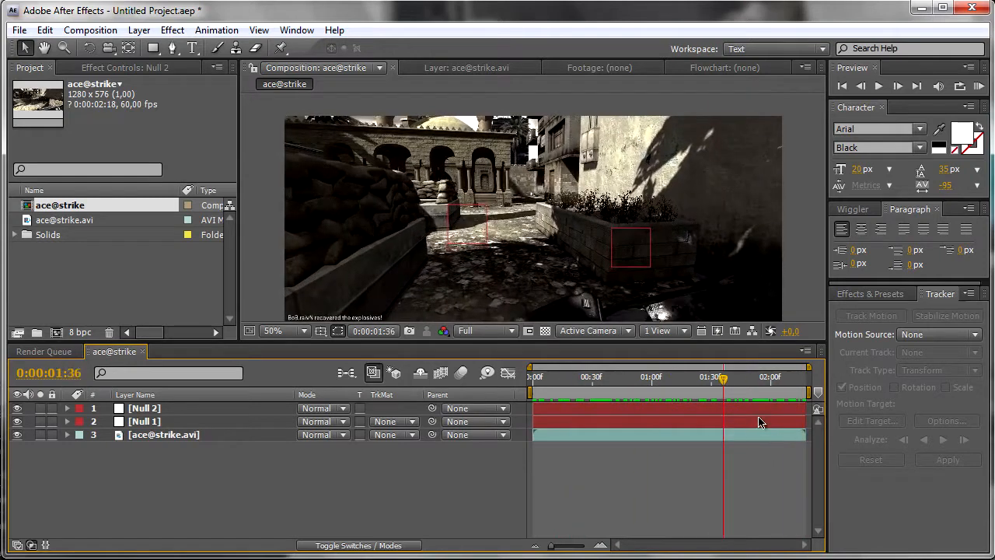
left_click_drag(723, 376, 760, 376)
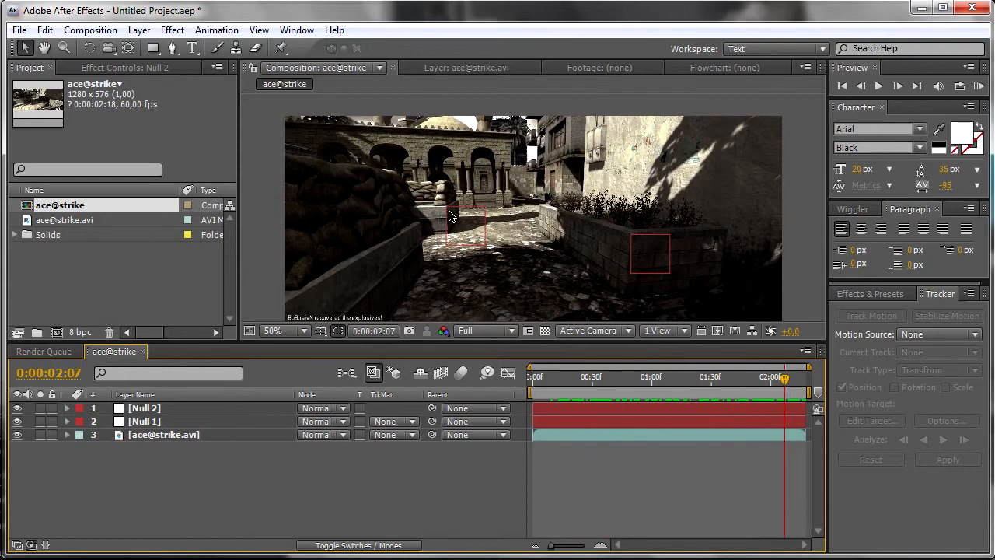
mouse_move(482, 226)
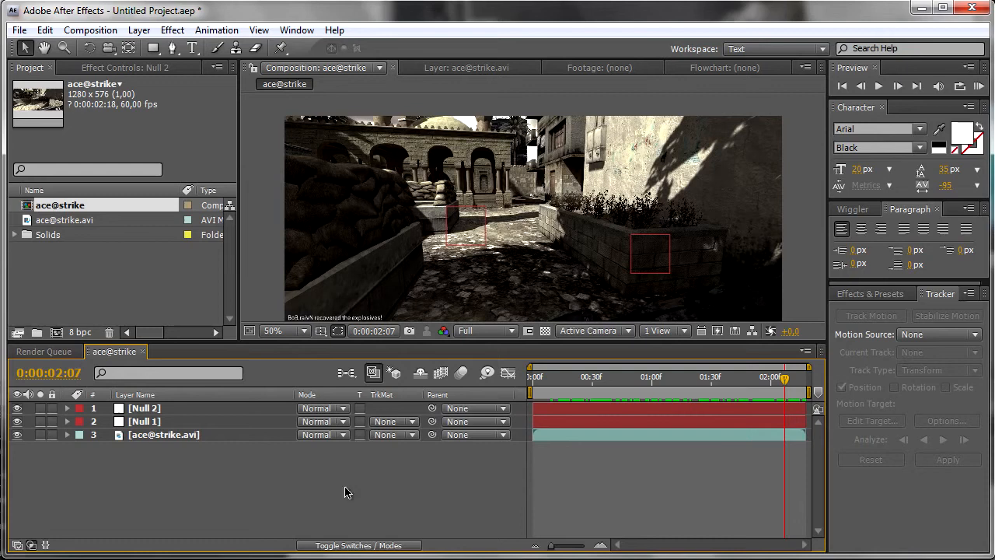
Add a new Black Solid 1 layer to the top of the composition
right_click(348, 492)
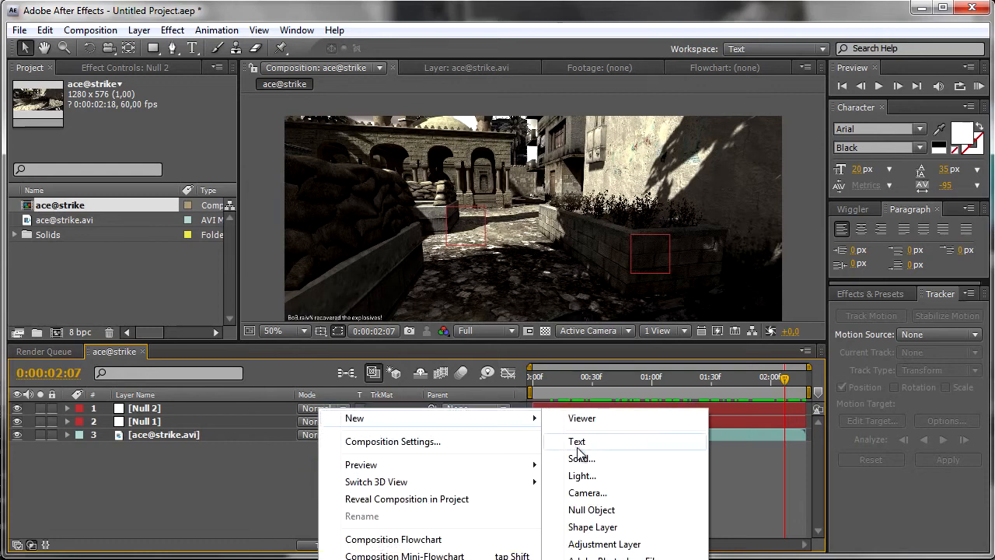
left_click(580, 457)
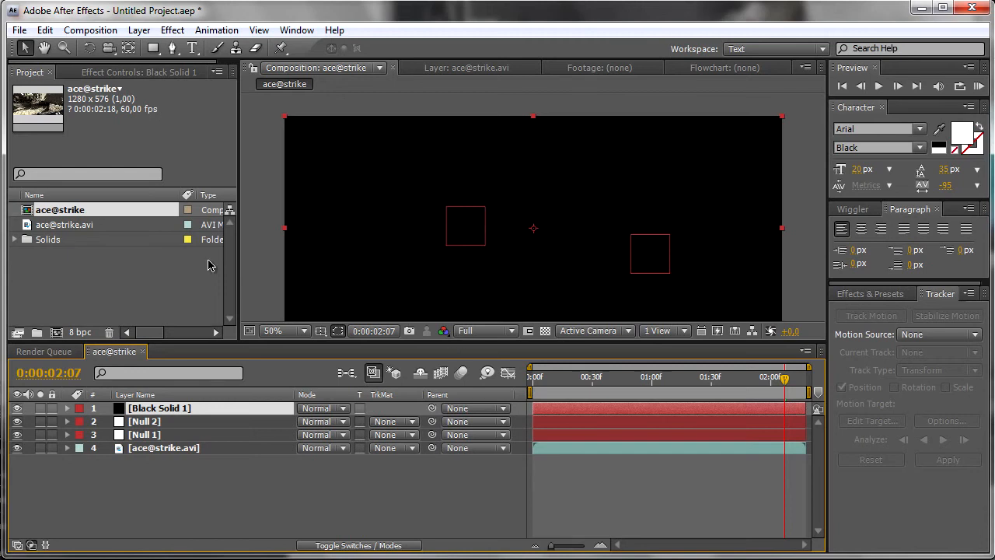
left_click(870, 294)
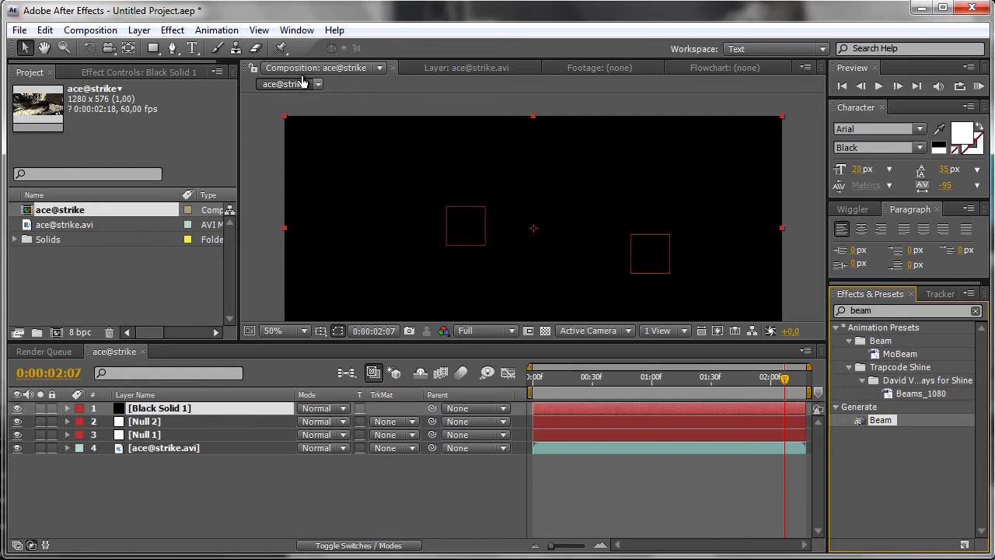
Apply the Beam effect to the black solid from Effects & Presets
left_click(172, 30)
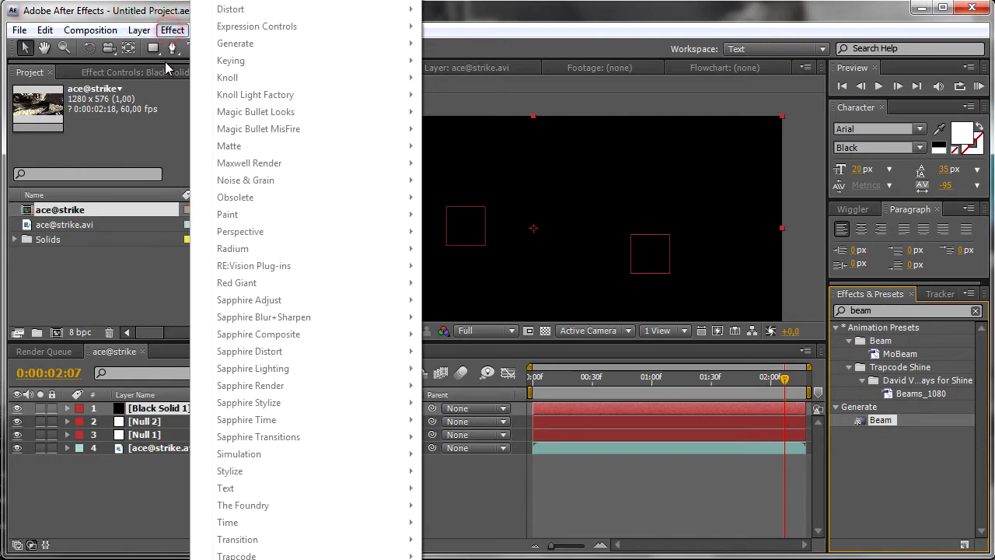
left_click(172, 29)
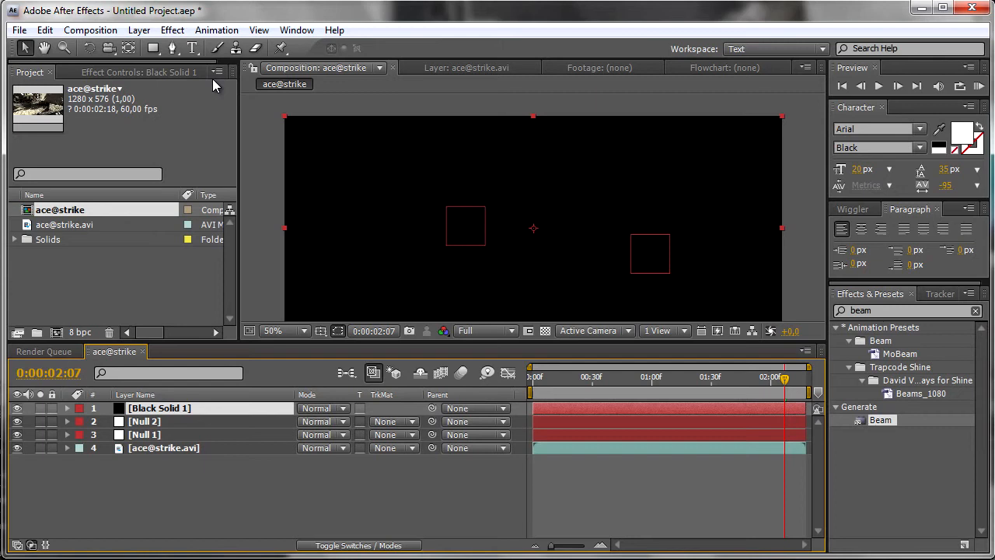
left_click(172, 29)
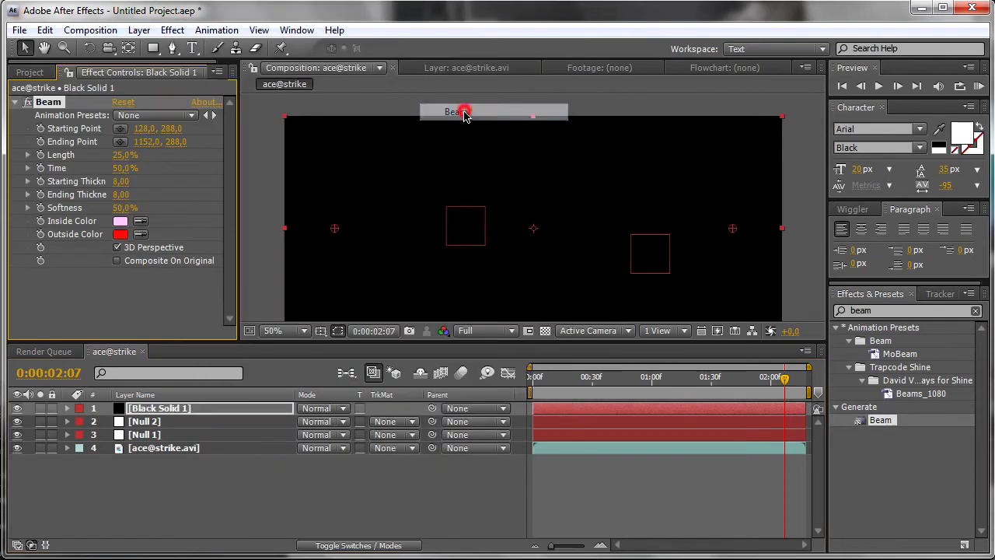
Make the beam white inside and out, with 0% softness and 100% length
left_click(273, 330)
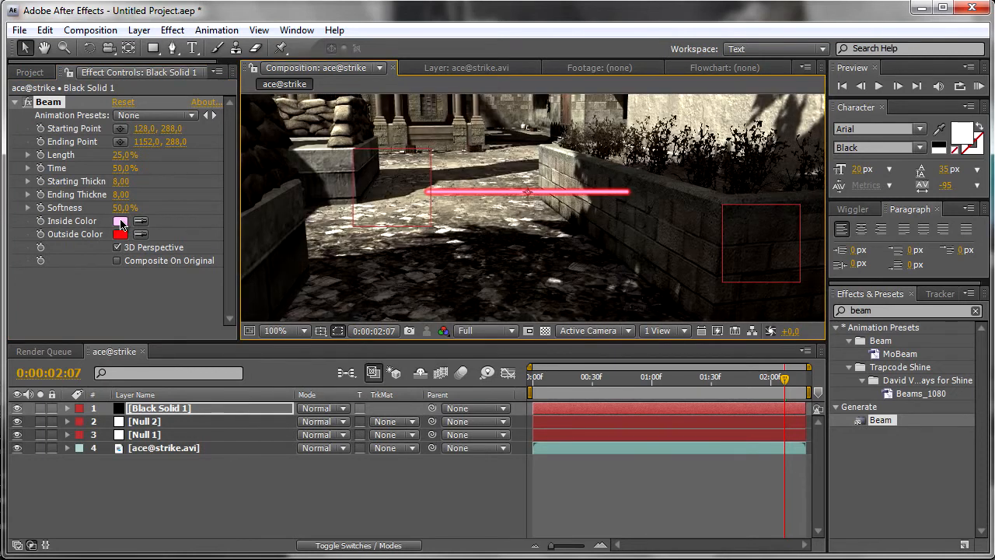
left_click(120, 221)
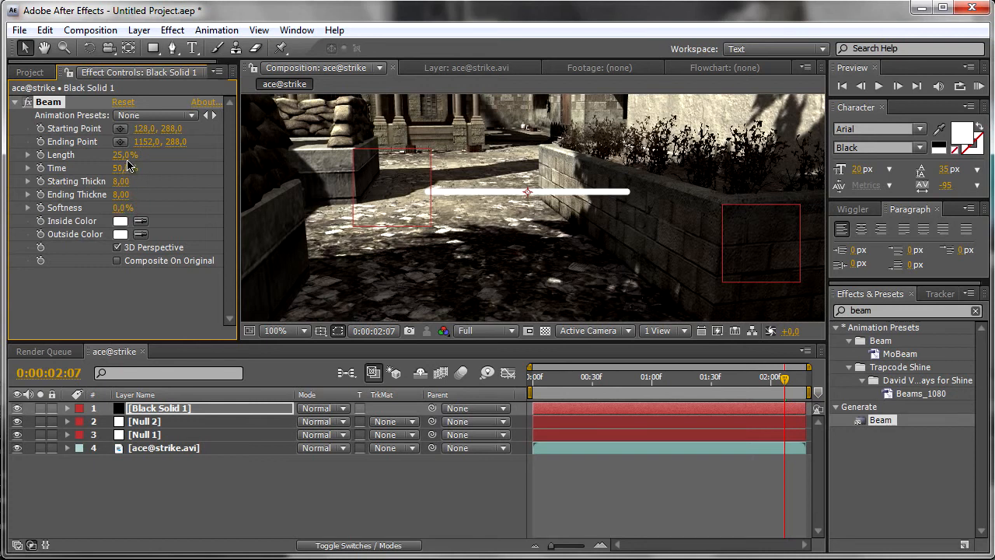
double_click(125, 154)
type("100")
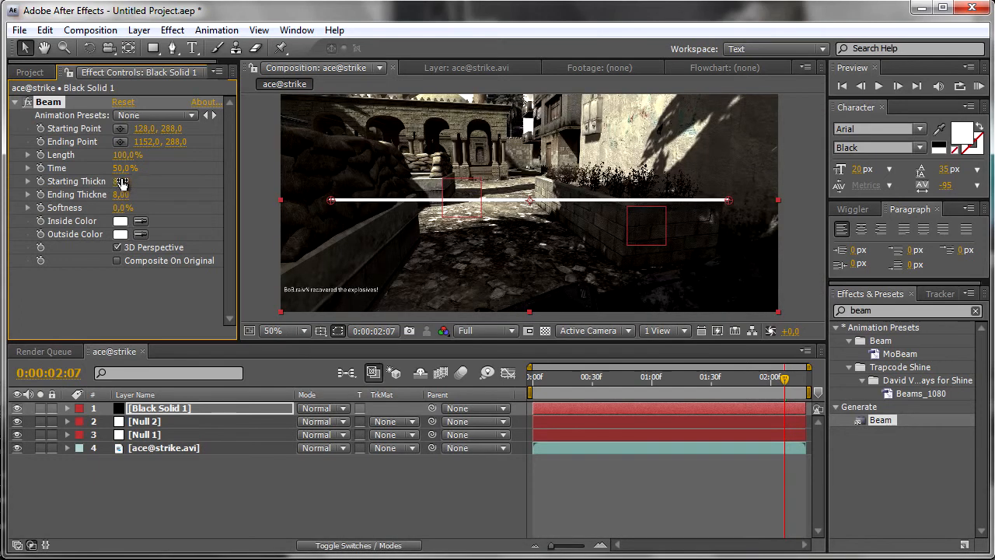
double_click(128, 181)
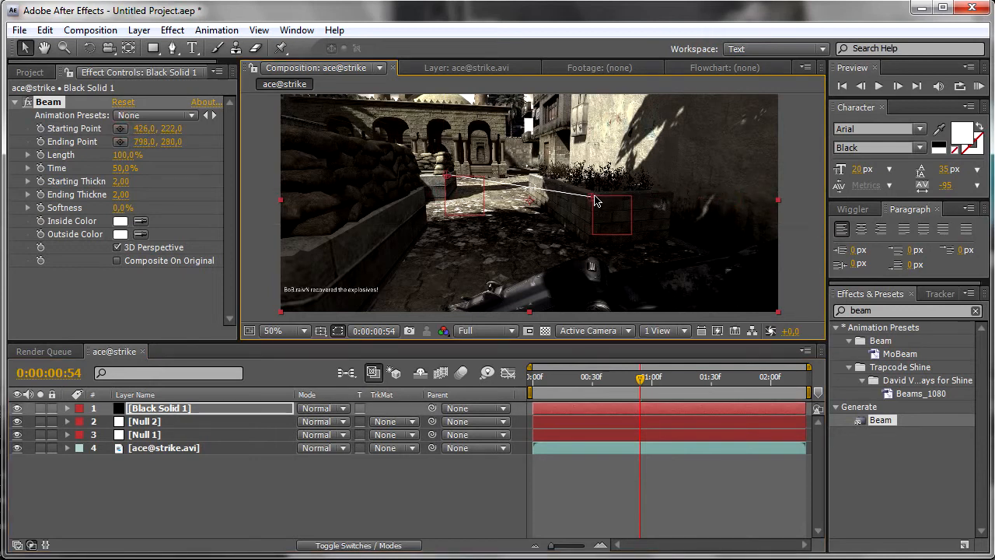
Set beam thickness to 2 px and link Starting Point to Null 1's Position
left_click(143, 421)
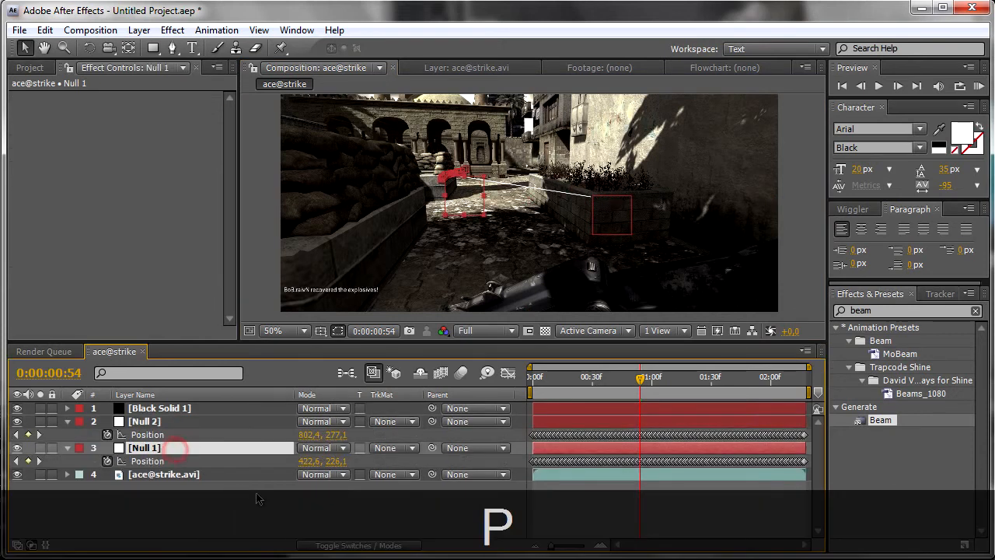
left_click(159, 407)
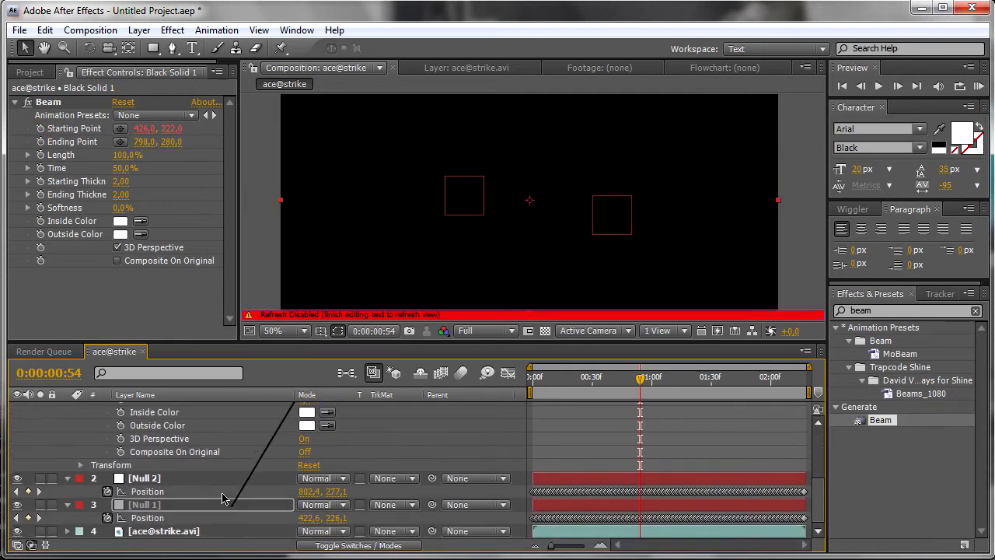
left_click(148, 518)
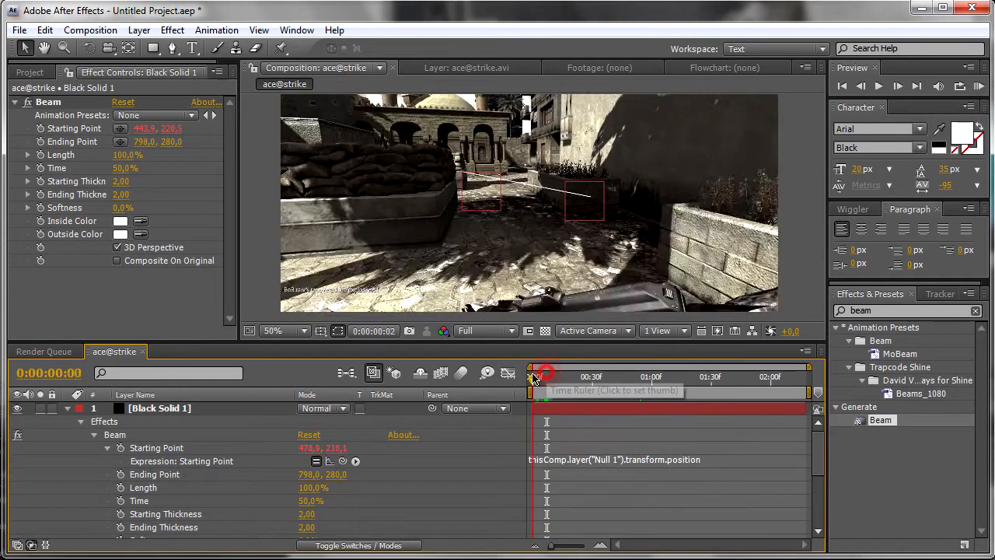
Move the playhead back to the start of the game footage clip
left_click(639, 377)
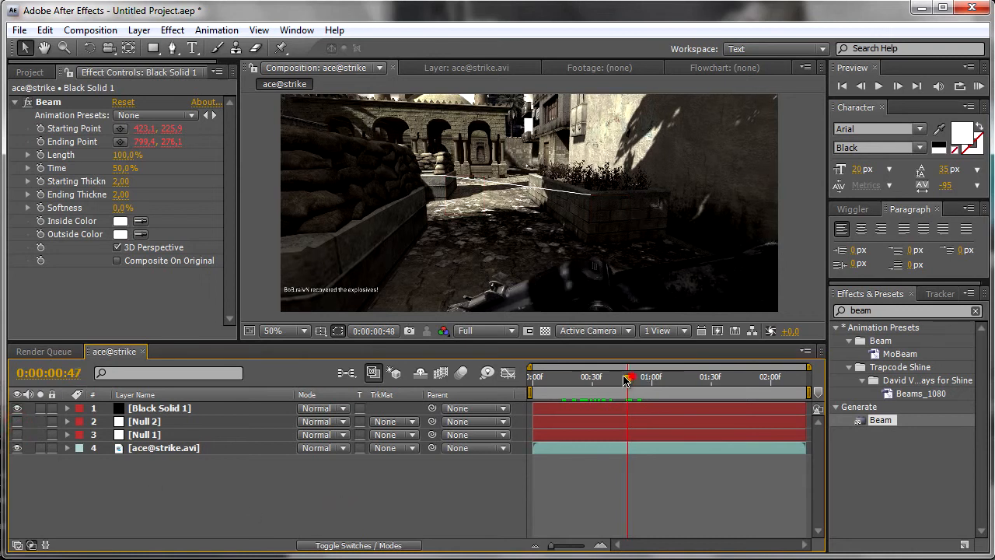
left_click_drag(630, 376, 618, 377)
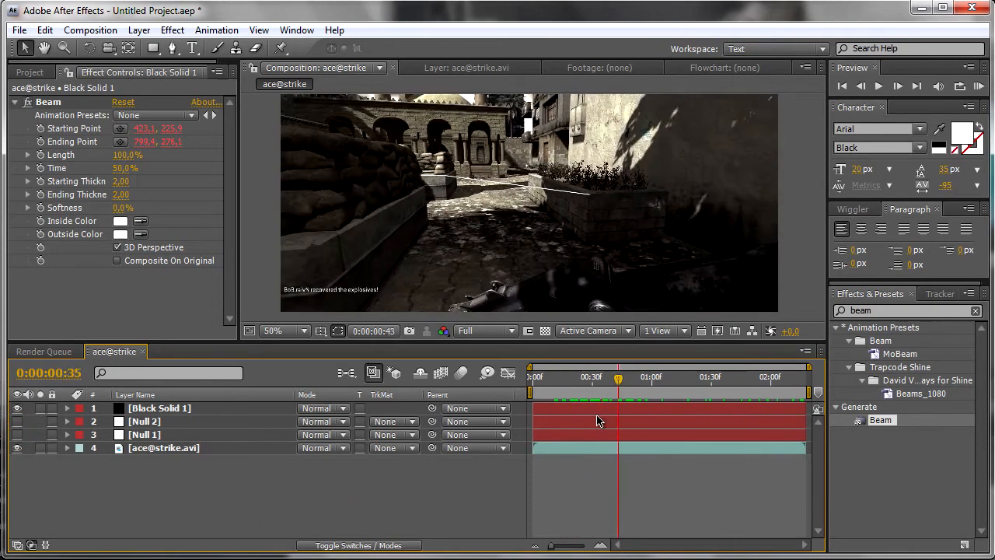
left_click(706, 376)
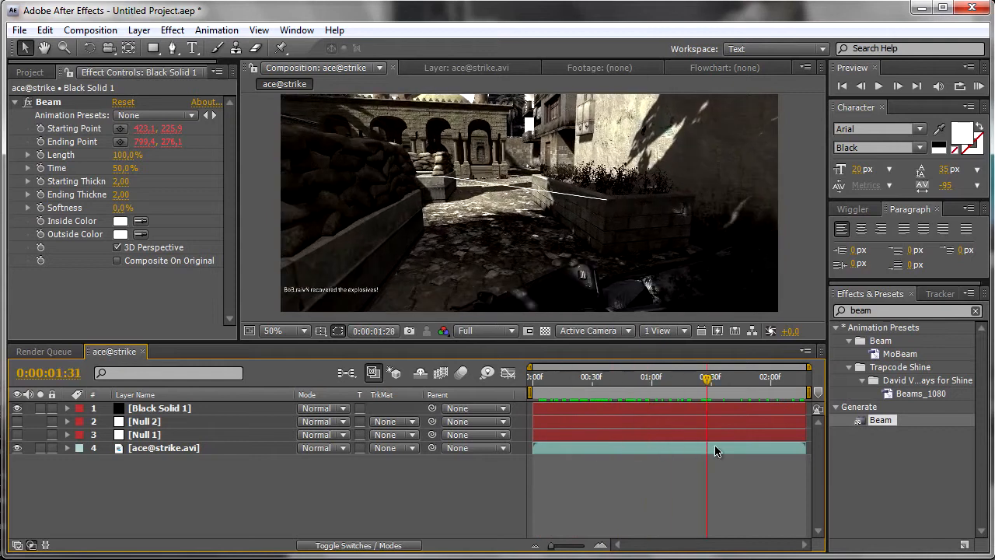
left_click_drag(707, 377, 754, 377)
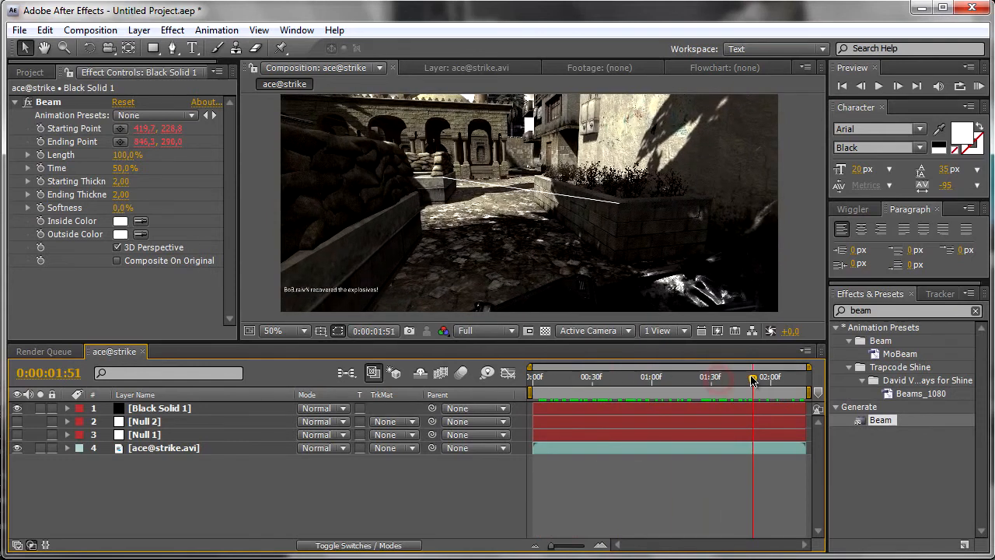
mouse_move(749, 375)
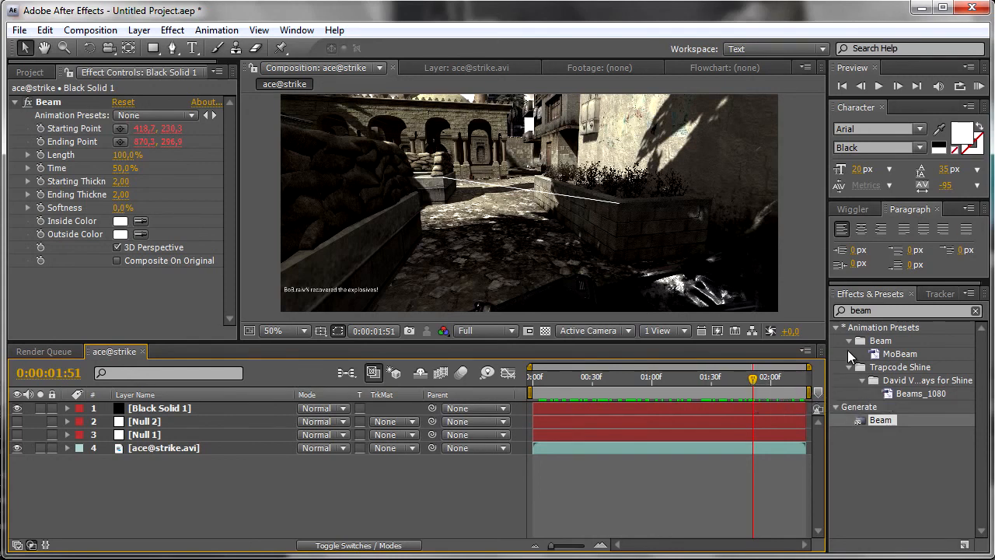
left_click(627, 377)
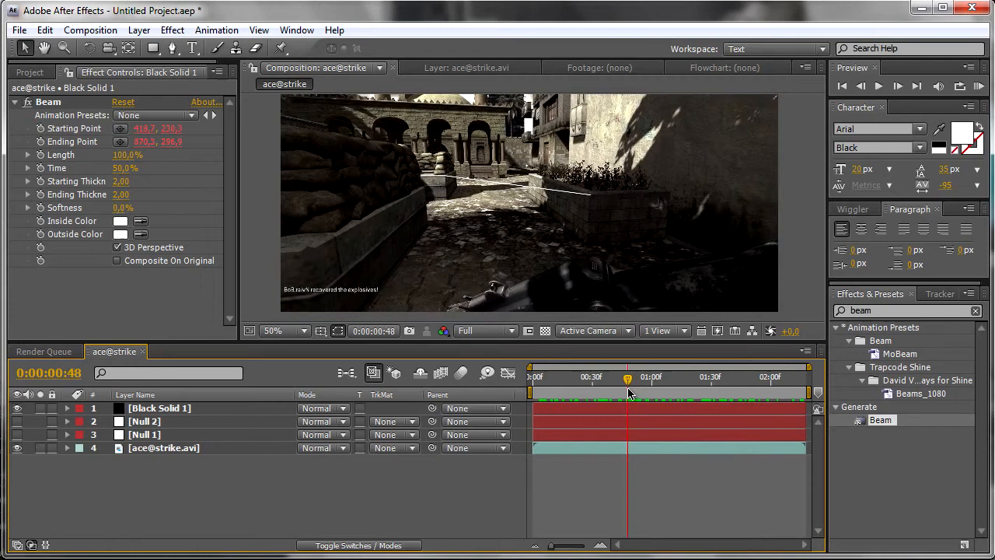